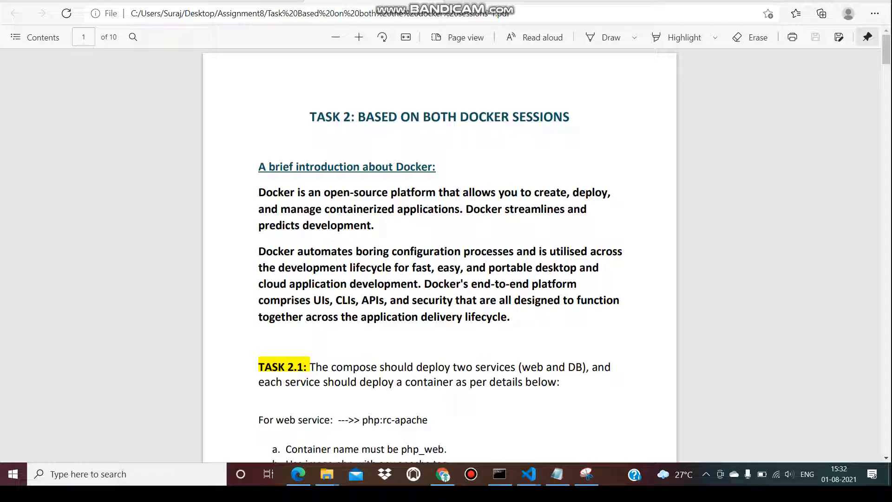
scroll("down", 3)
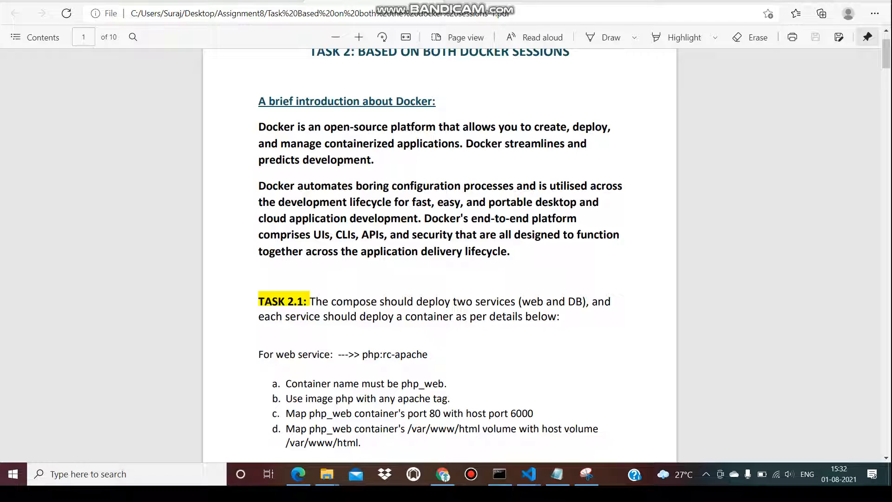
scroll("down", 3)
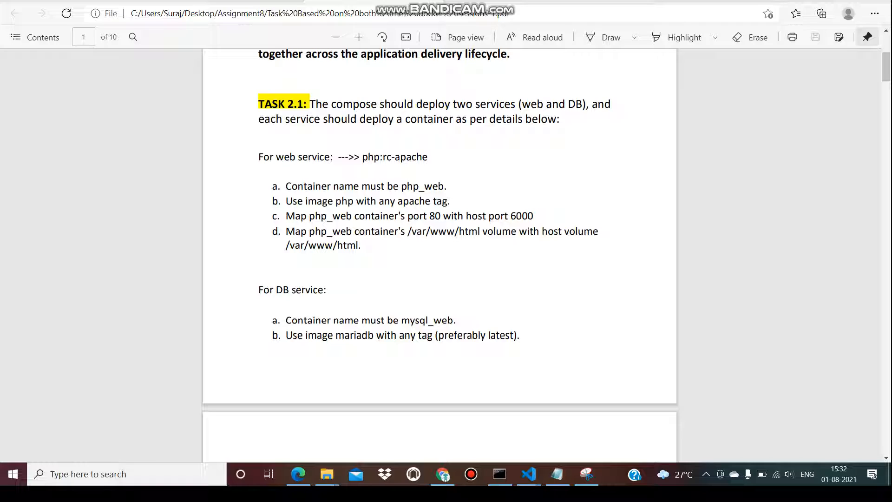
scroll("down", 3)
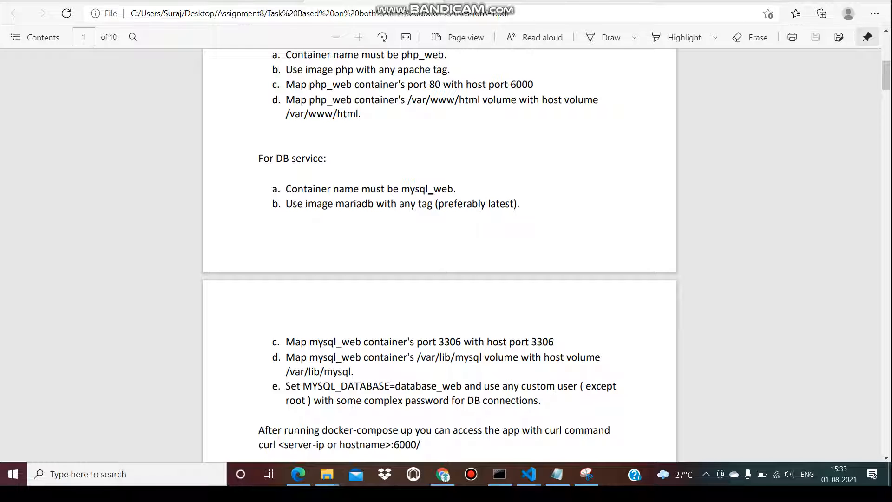
scroll("down", 3)
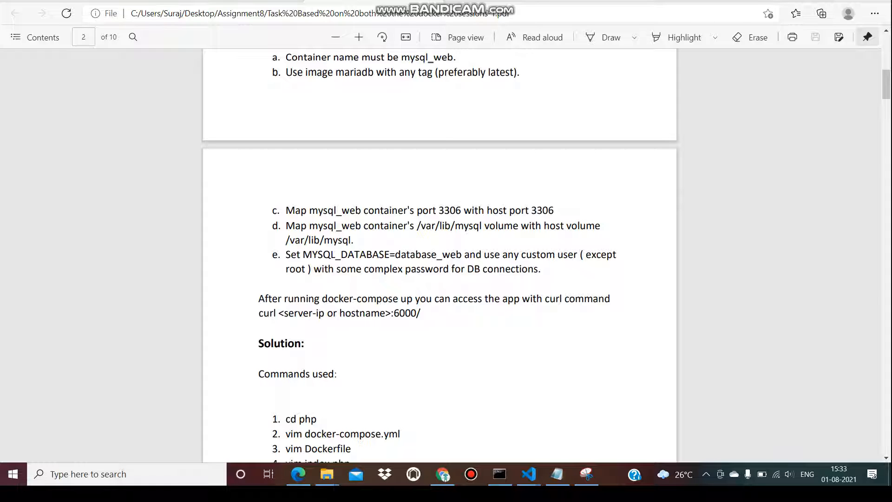
scroll("down", 3)
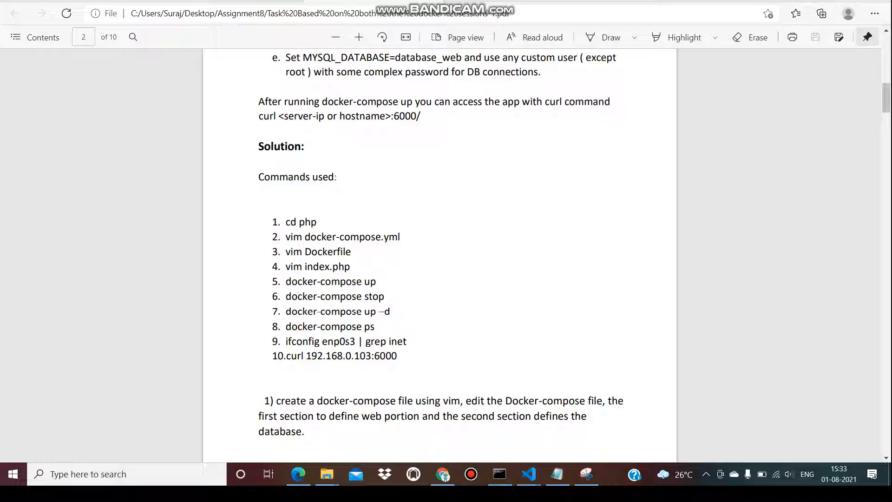
scroll("down", 3)
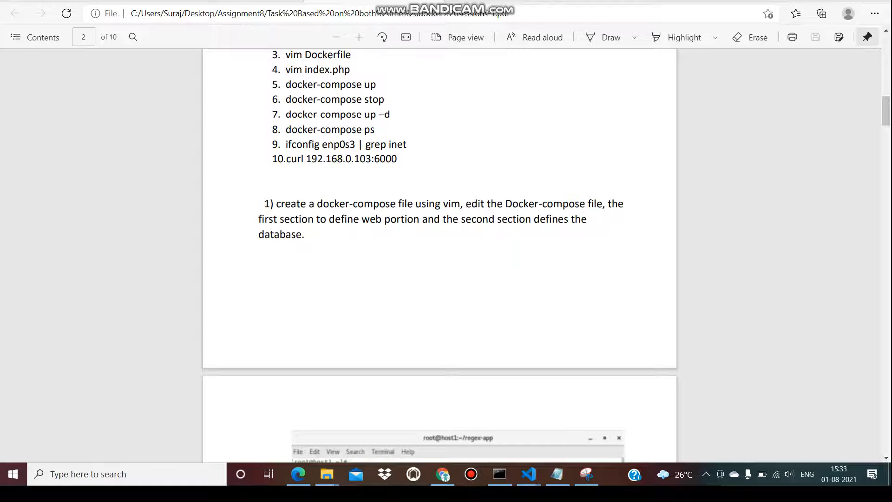
scroll("down", 3)
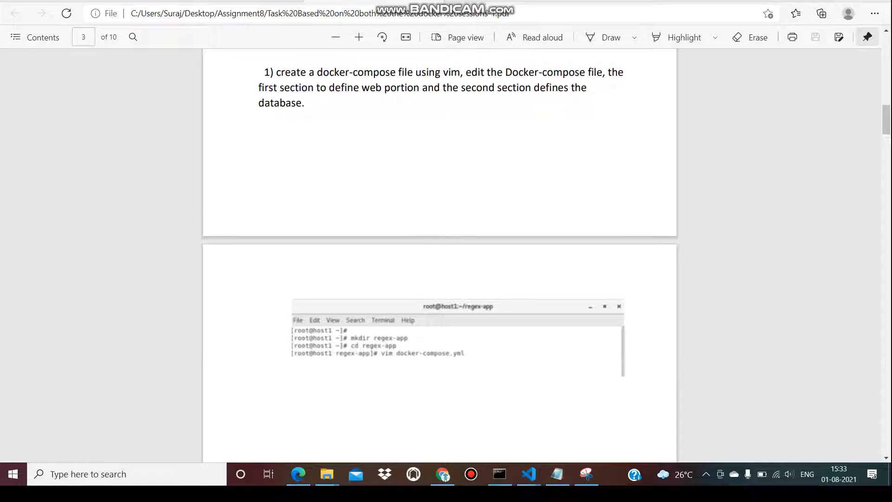
scroll("down", 3)
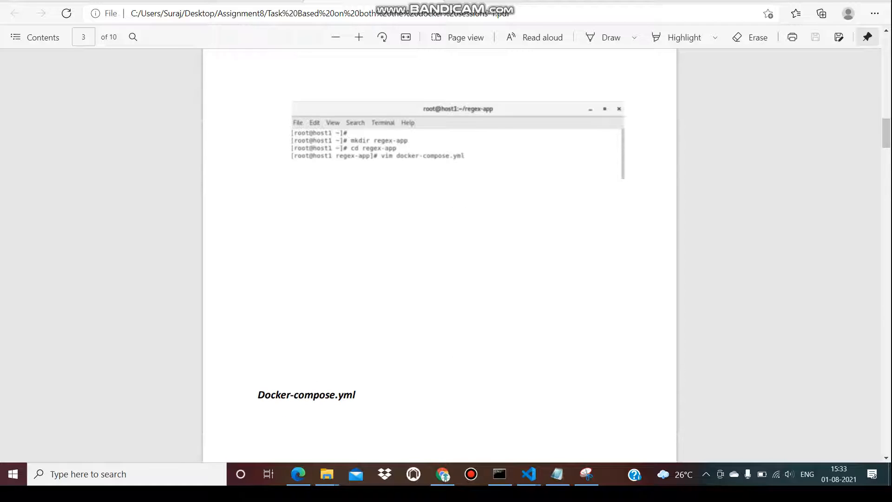
scroll("down", 3)
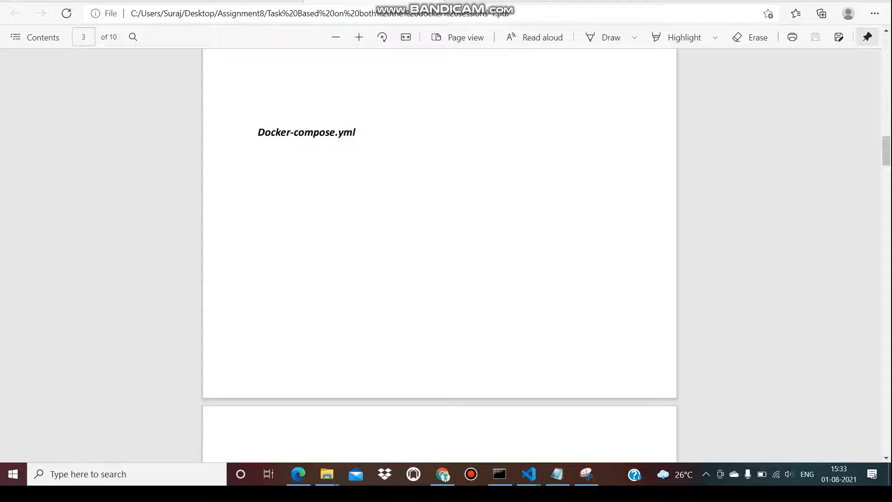
scroll("down", 3)
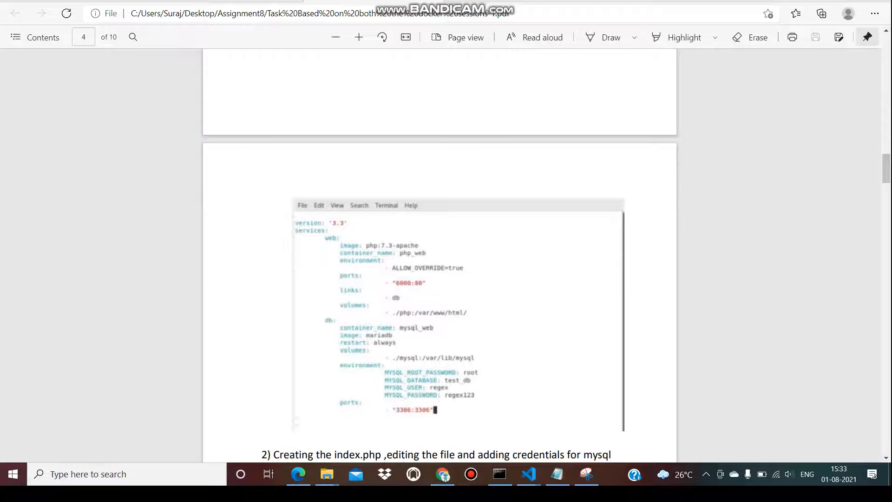
scroll("down", 3)
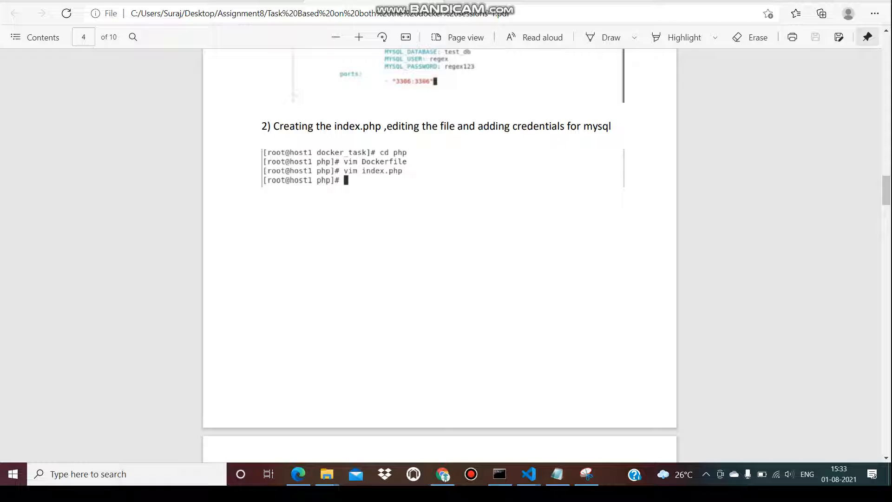
scroll("down", 3)
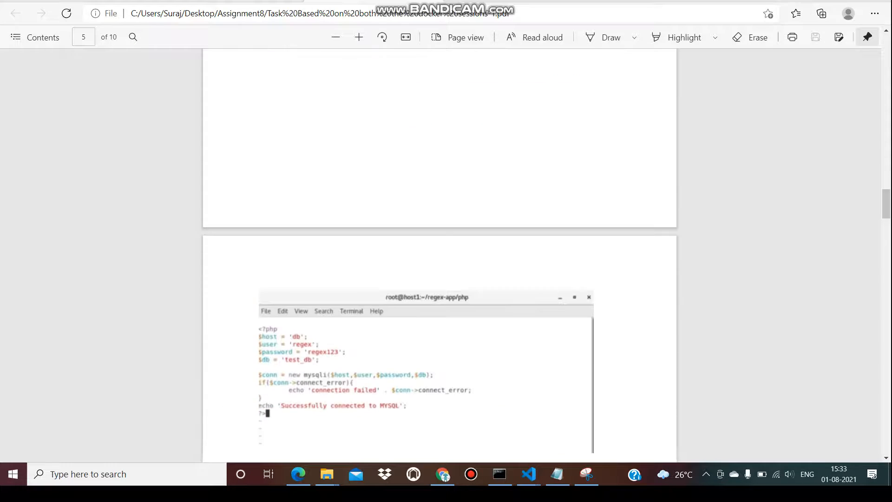
scroll("down", 3)
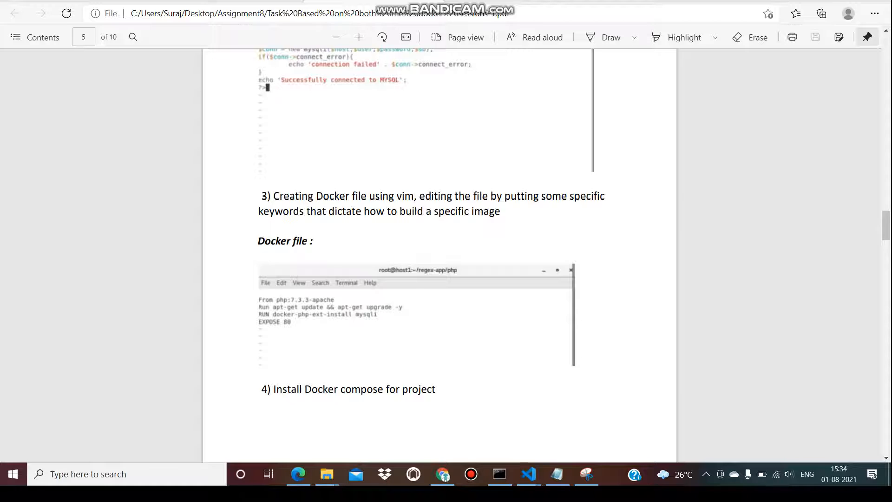
scroll("down", 3)
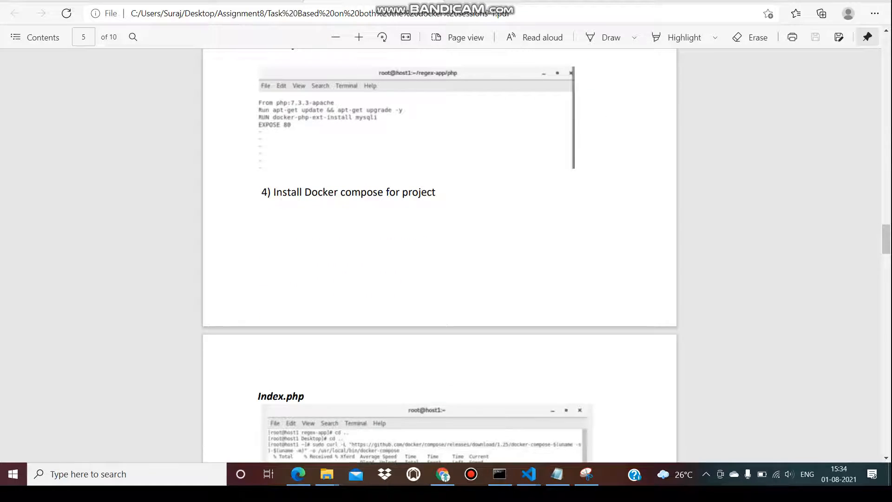
scroll("down", 3)
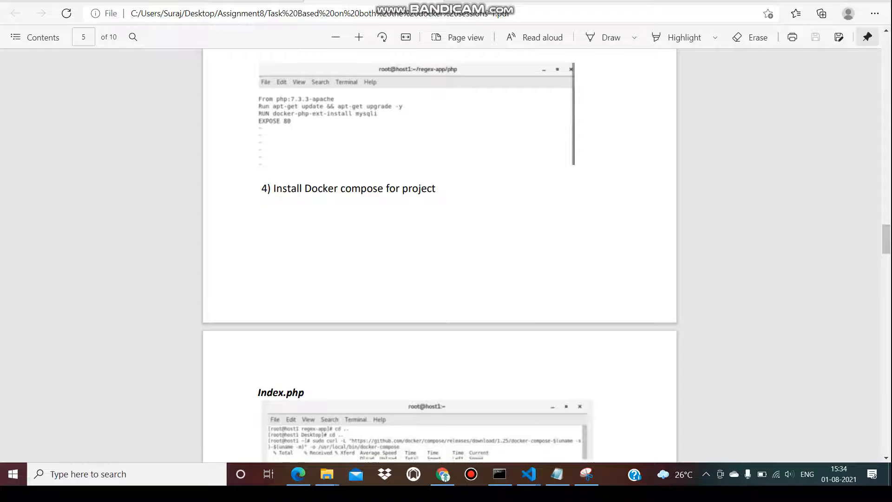
scroll("down", 3)
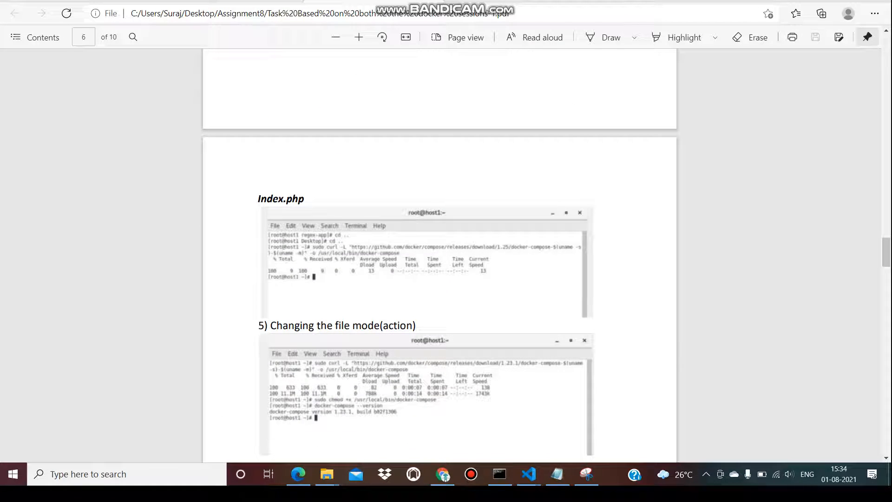
scroll("down", 3)
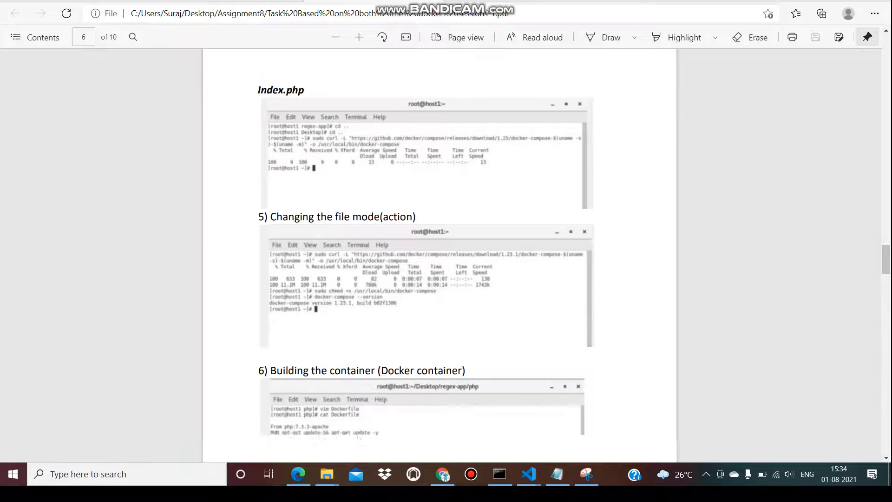
scroll("down", 3)
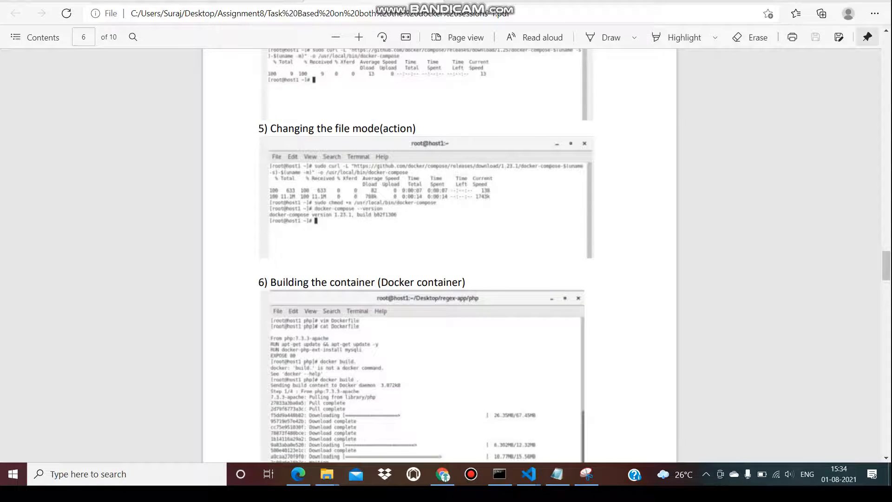
scroll("down", 3)
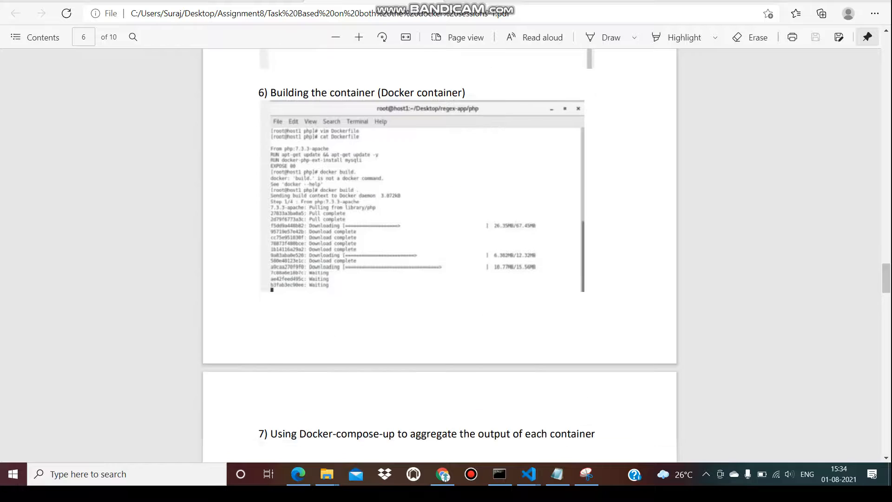
scroll("down", 3)
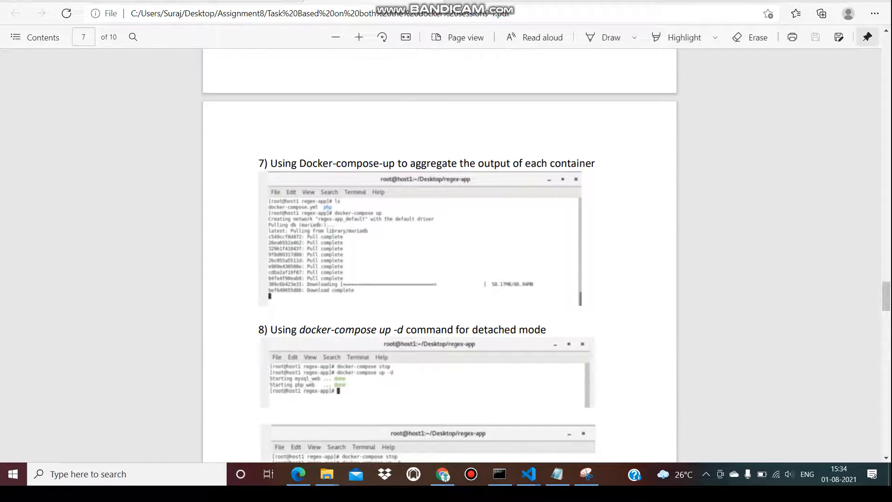
scroll("down", 3)
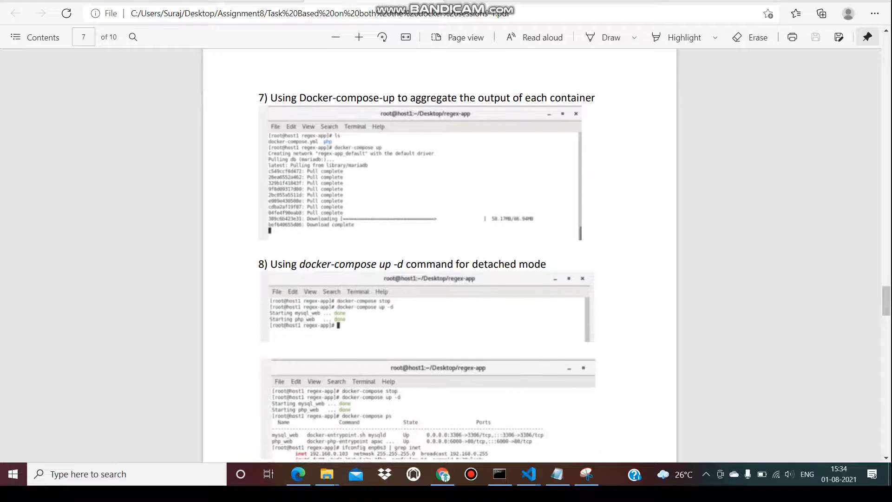
scroll("down", 3)
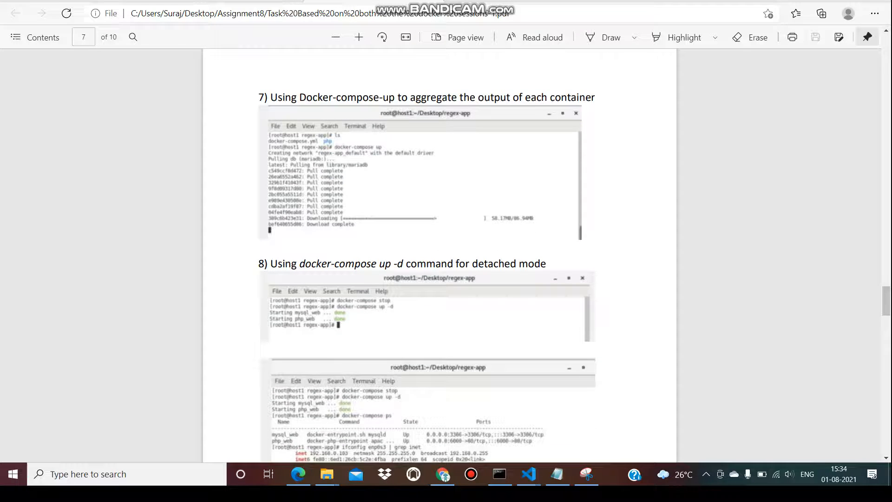
scroll("down", 3)
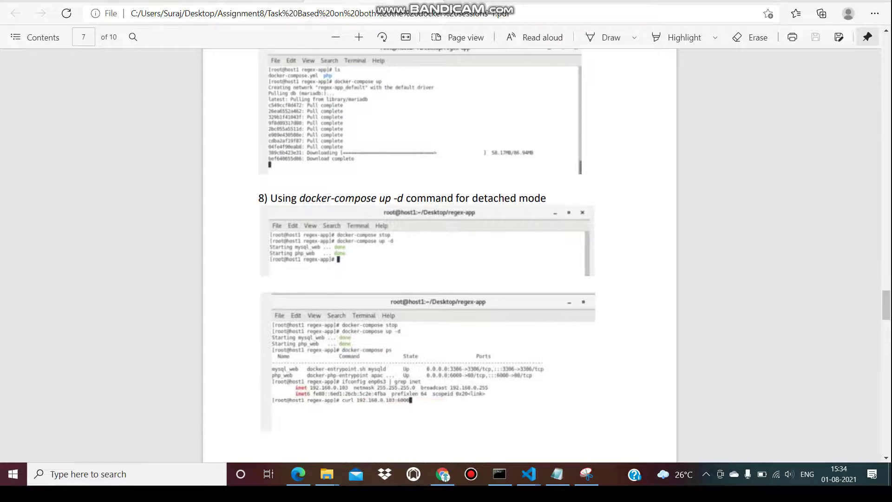
scroll("down", 3)
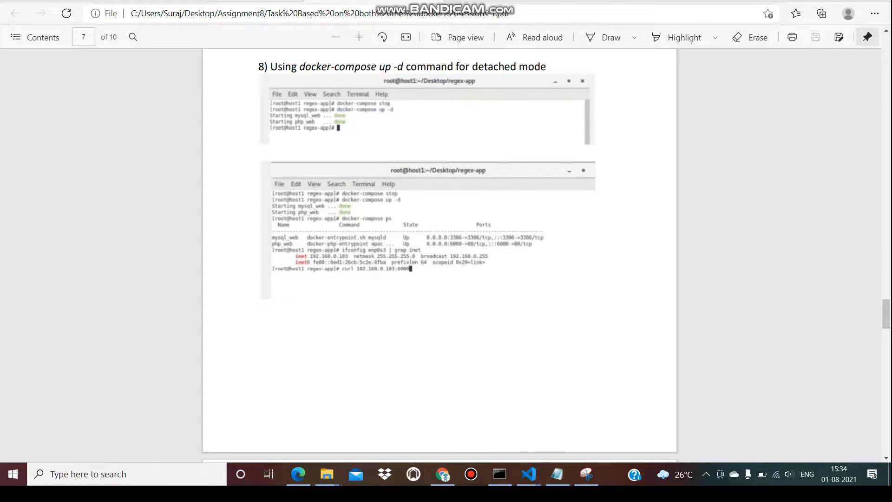
scroll("down", 3)
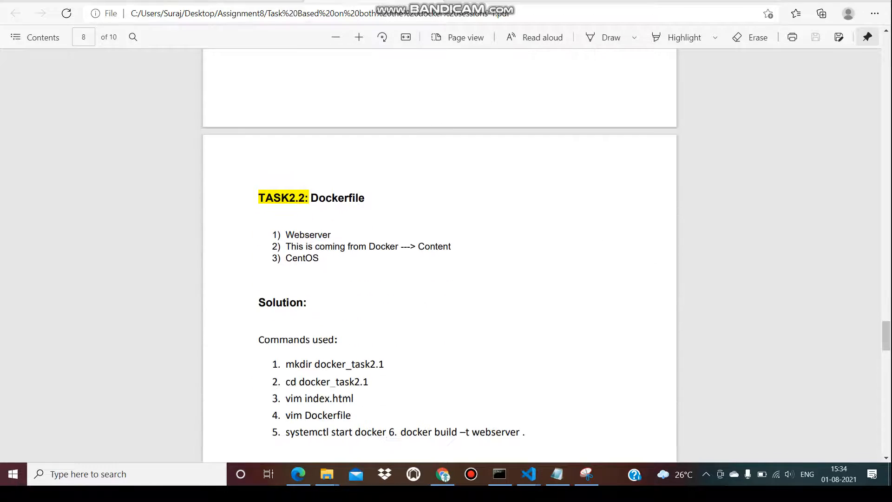
scroll("down", 3)
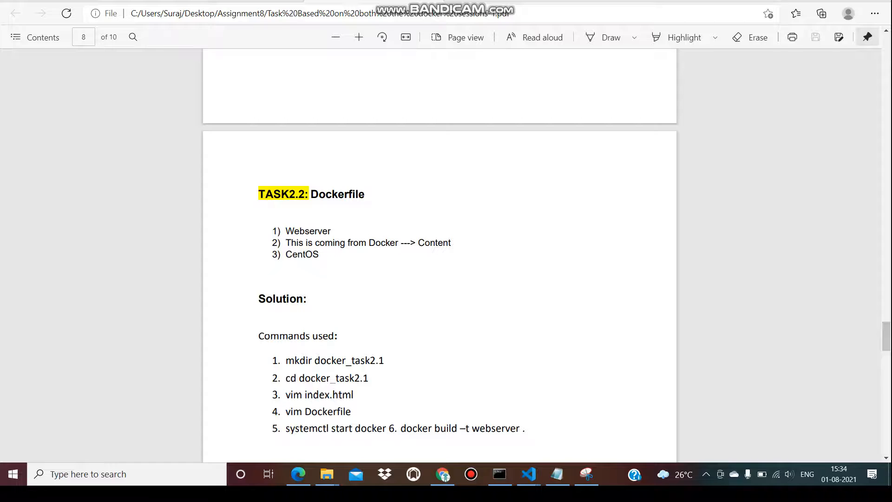
scroll("down", 3)
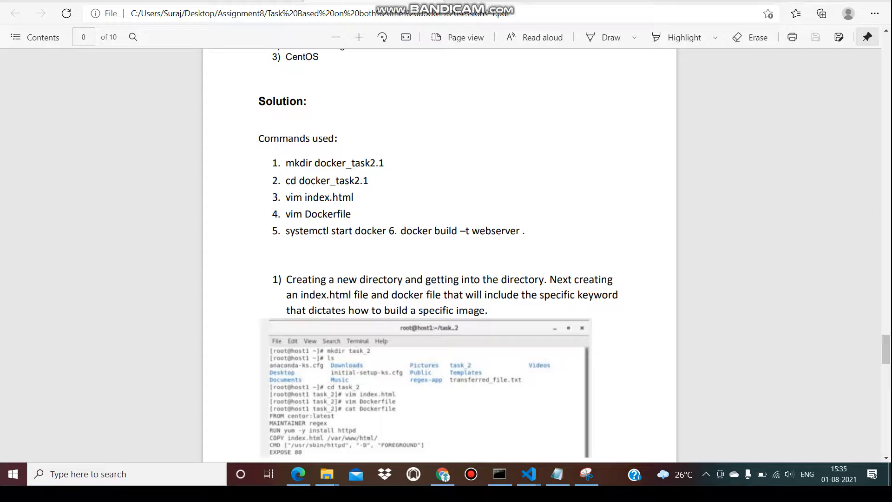
scroll("down", 3)
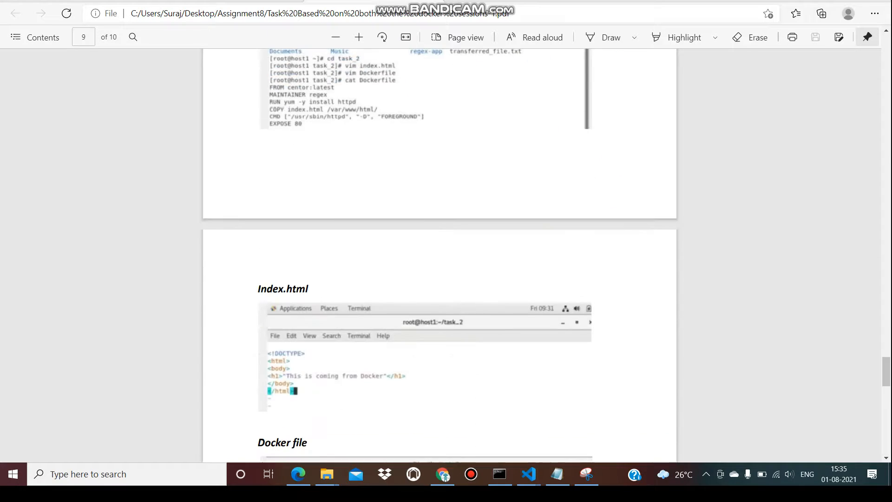
scroll("down", 3)
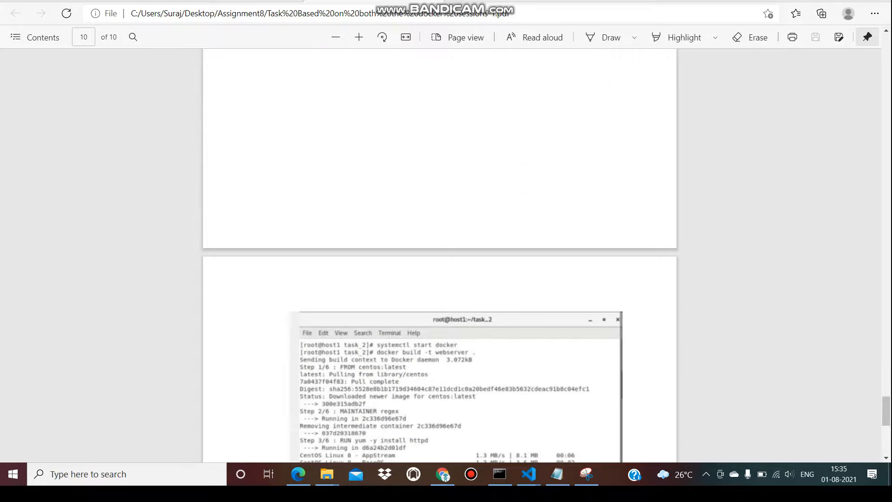
scroll("down", 3)
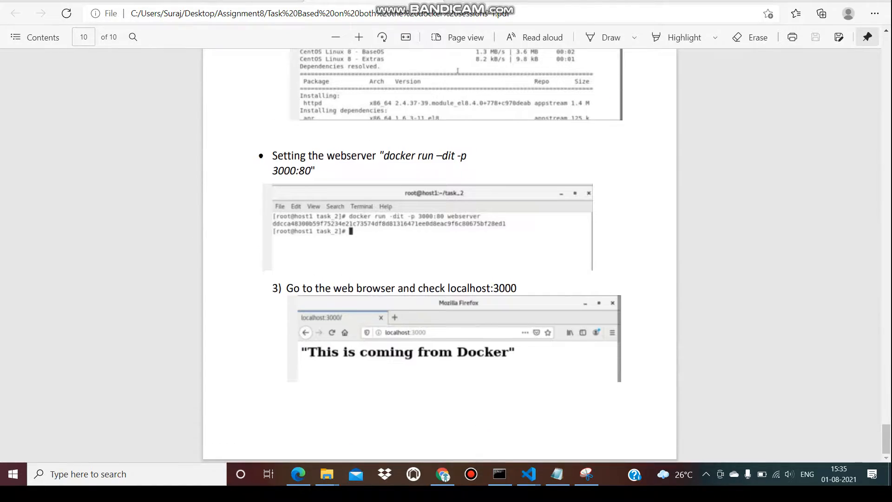